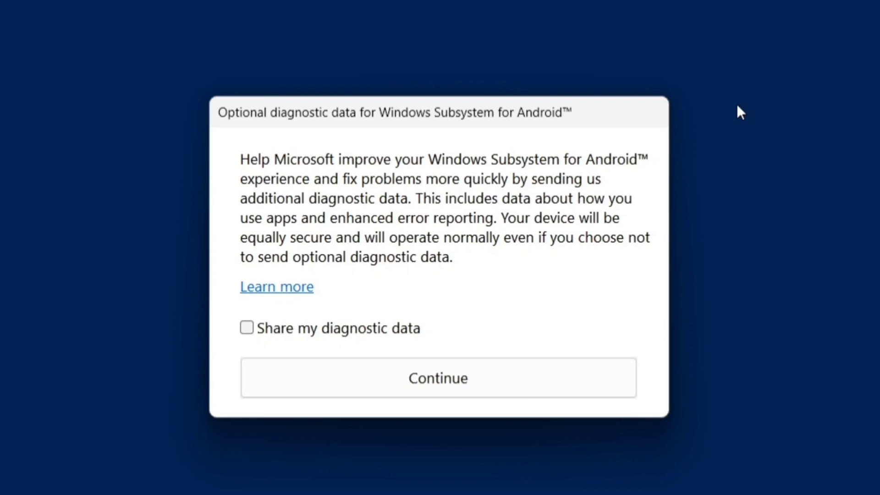
Continue past the optional diagnostic data prompt with 'Share my diagnostic data' left unchecked
click(438, 377)
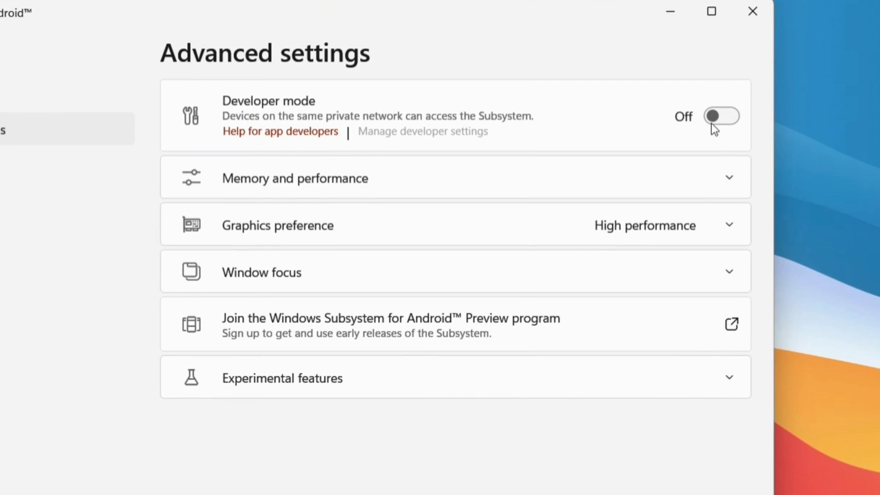
Switch Developer mode On in Advanced settings, making the ADB connection address available
click(722, 116)
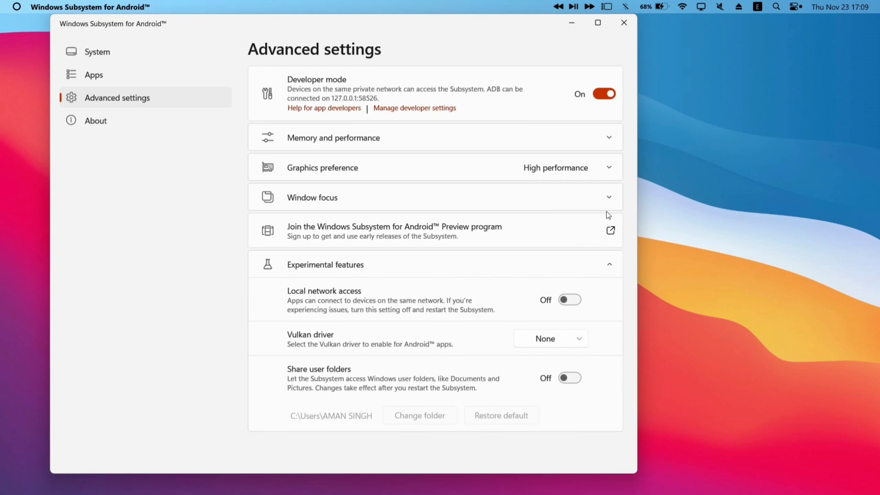